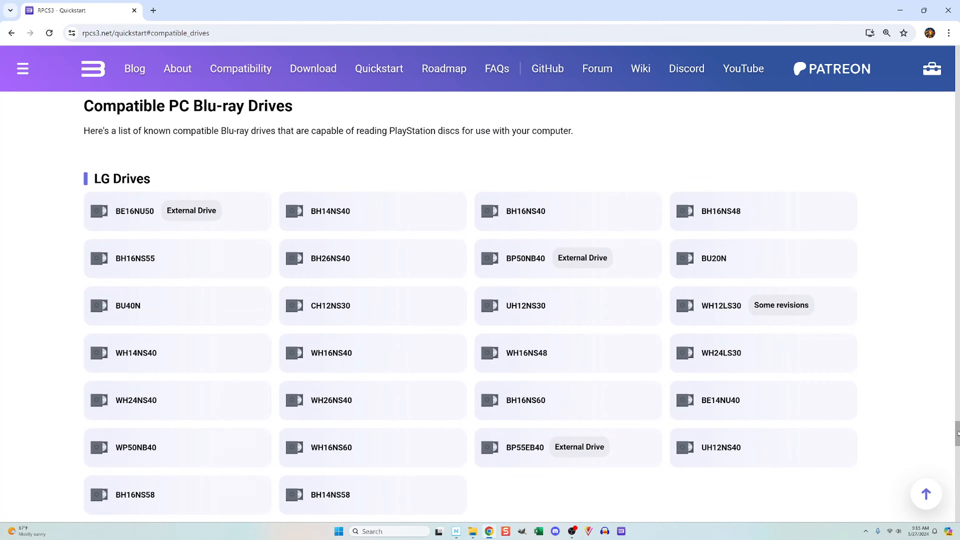
- Launch System Information via the Run dialog (msinfo32)
scroll("down", 3)
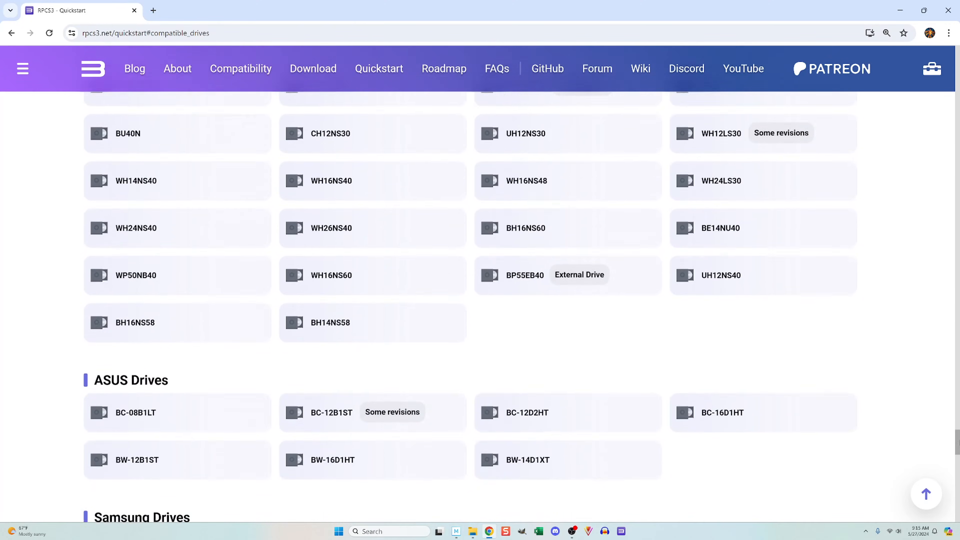
scroll("down", 3)
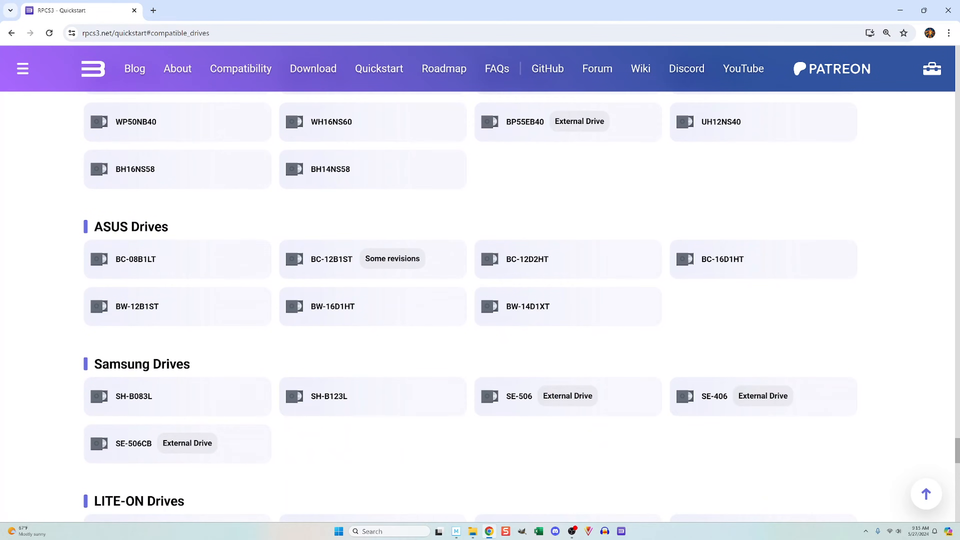
scroll("down", 3)
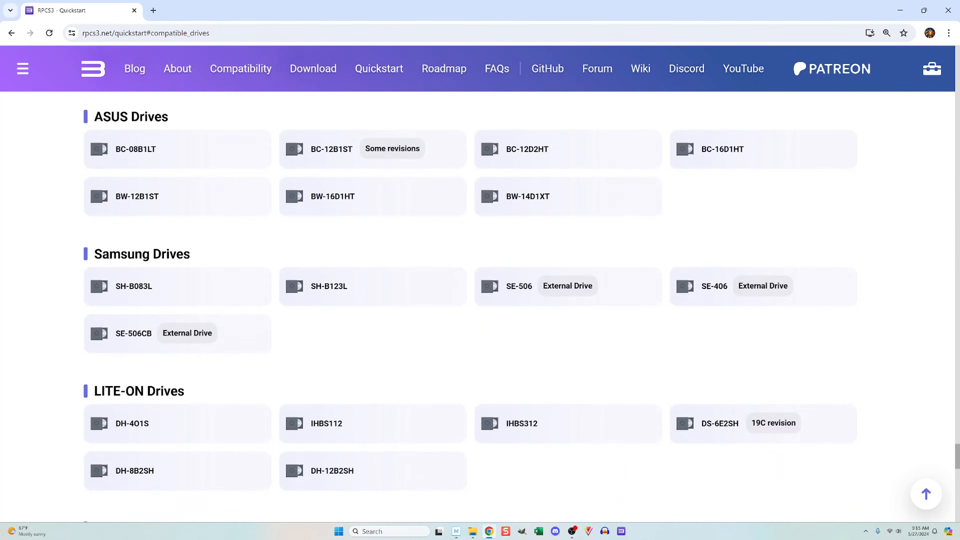
scroll("down", 3)
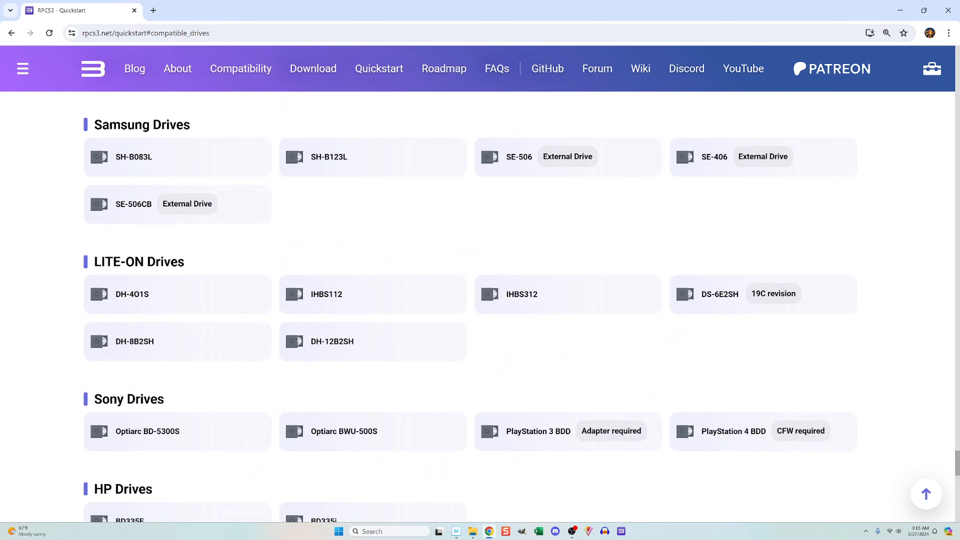
scroll("down", 3)
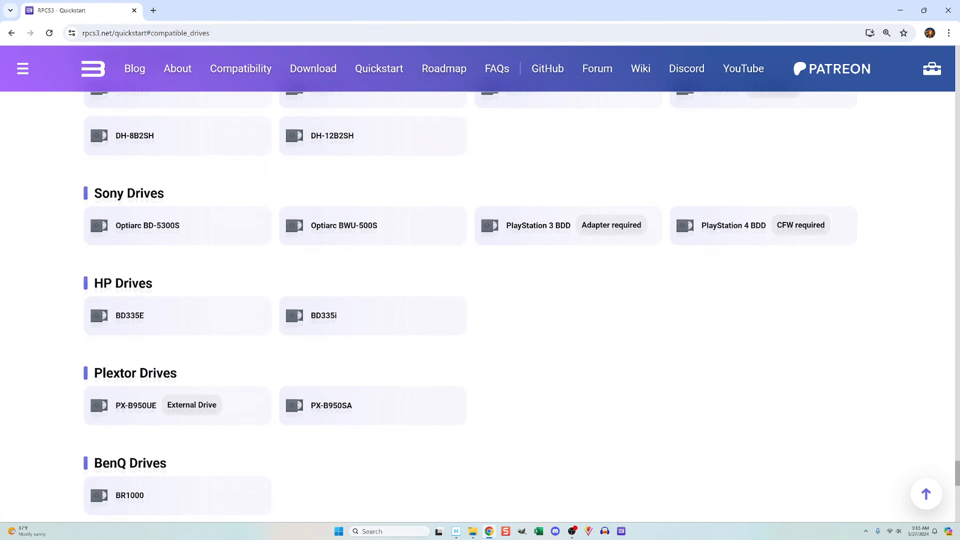
scroll("down", 3)
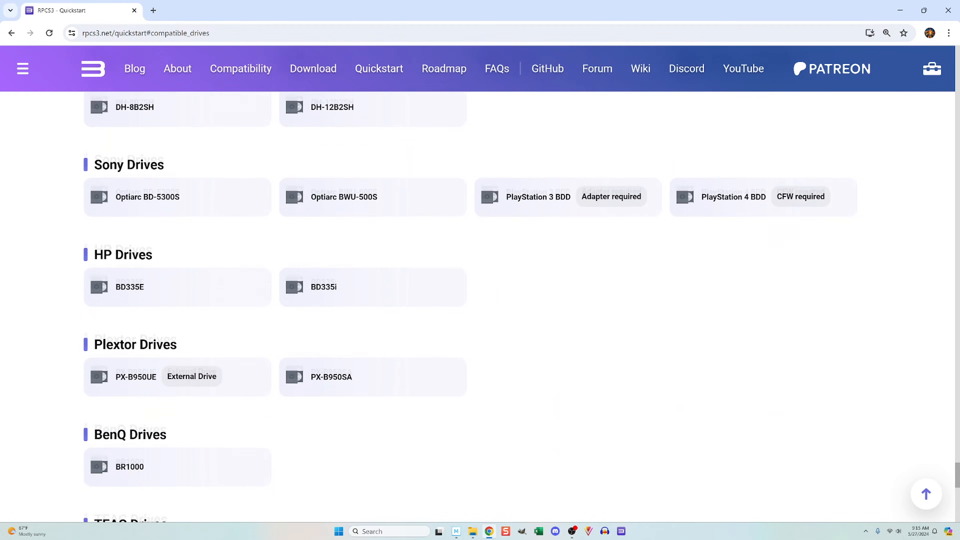
scroll("down", 3)
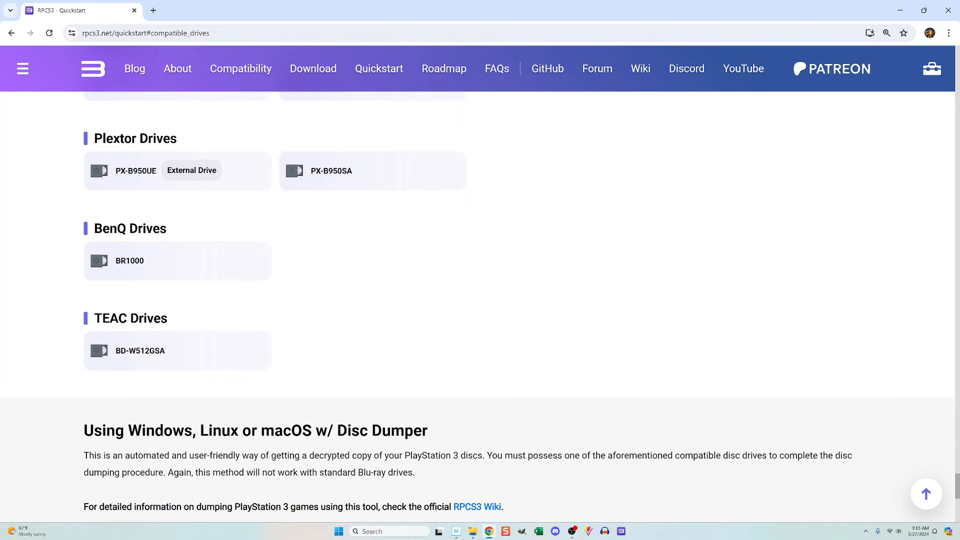
scroll("up", 3)
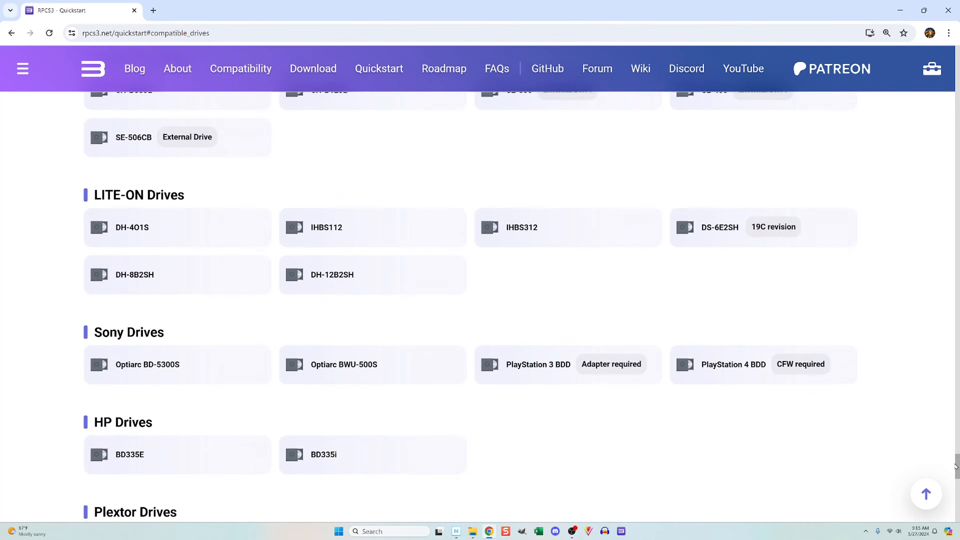
scroll("up", 3)
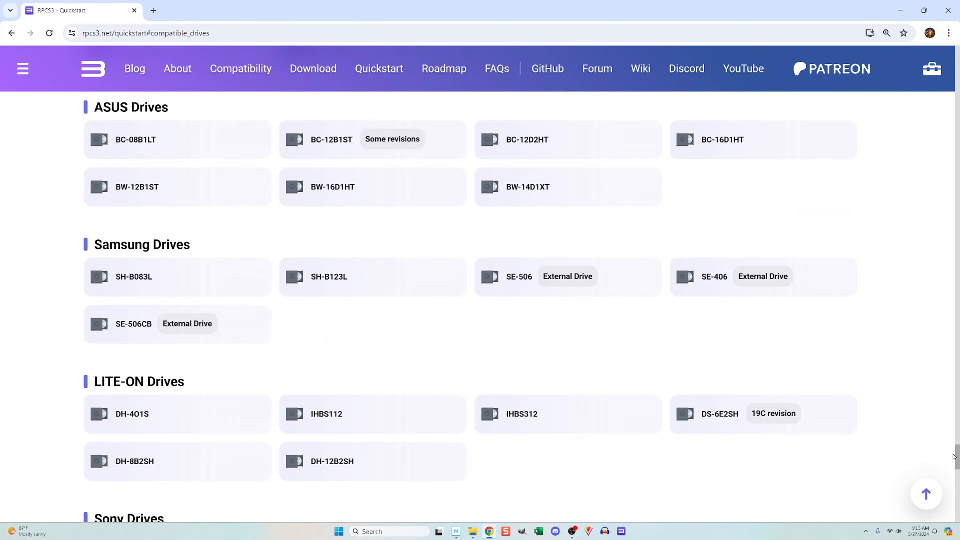
scroll("up", 3)
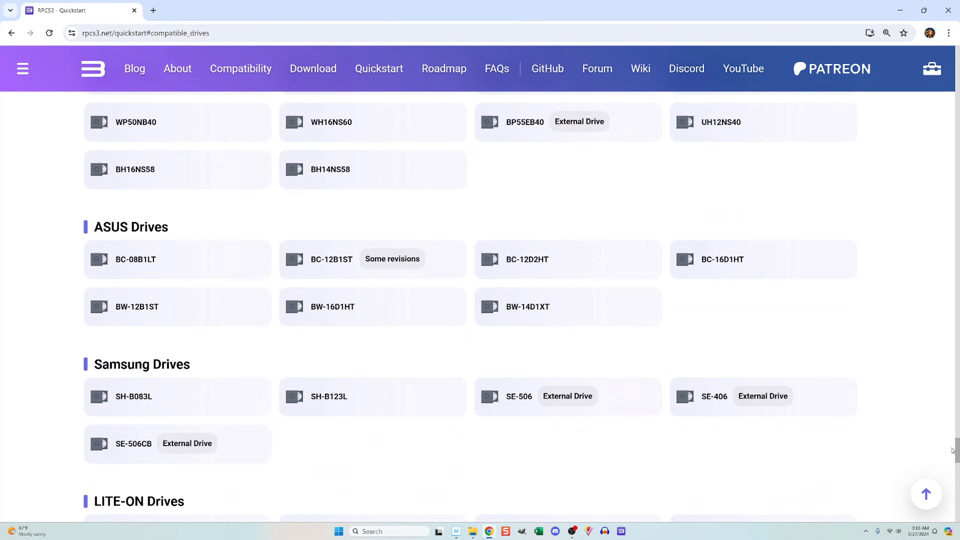
mouse_move(565, 399)
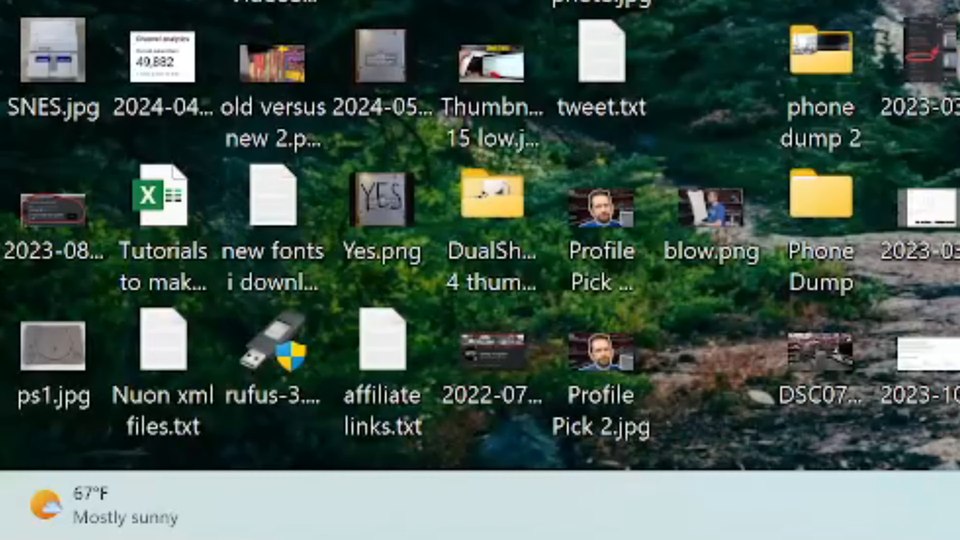
key("Win+r")
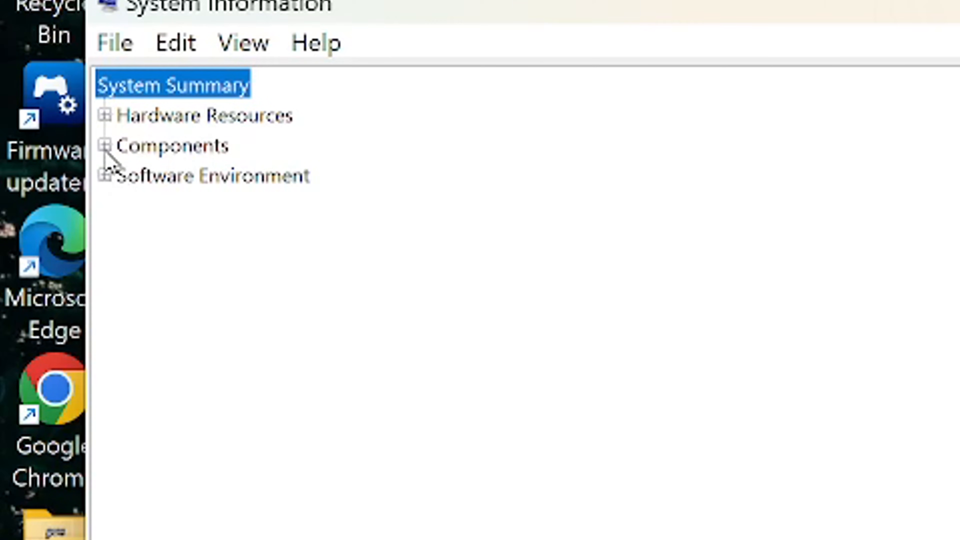
- Expand Components and show the CD-ROM drive details
left_click(105, 145)
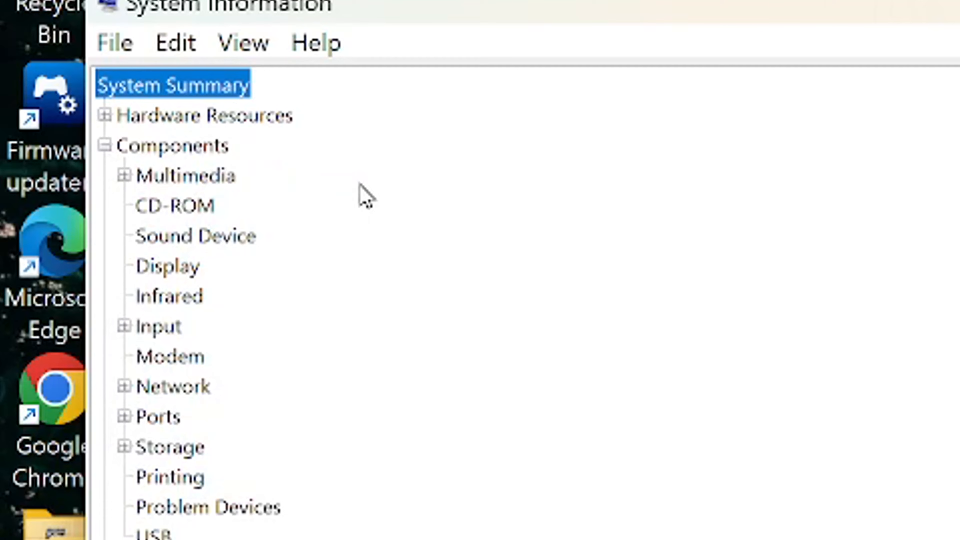
mouse_move(175, 217)
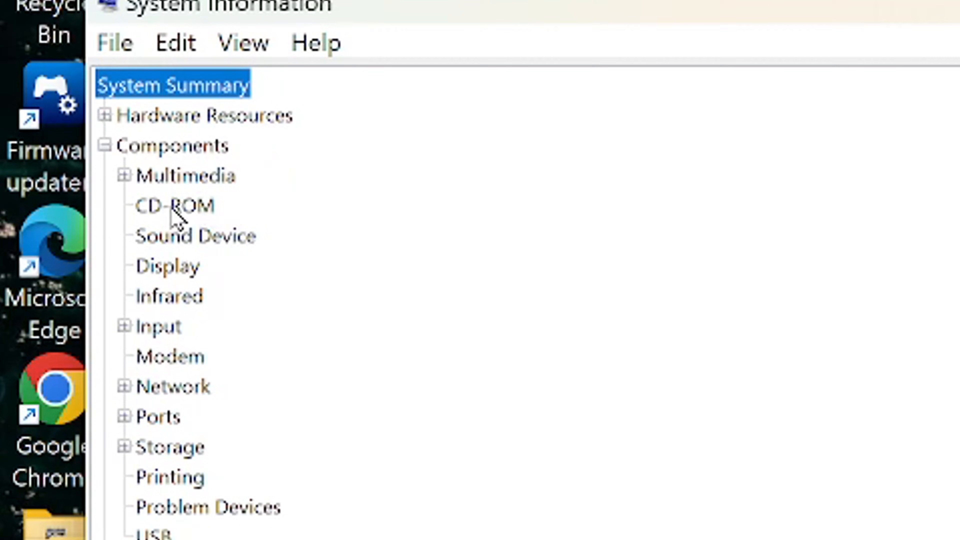
left_click(174, 205)
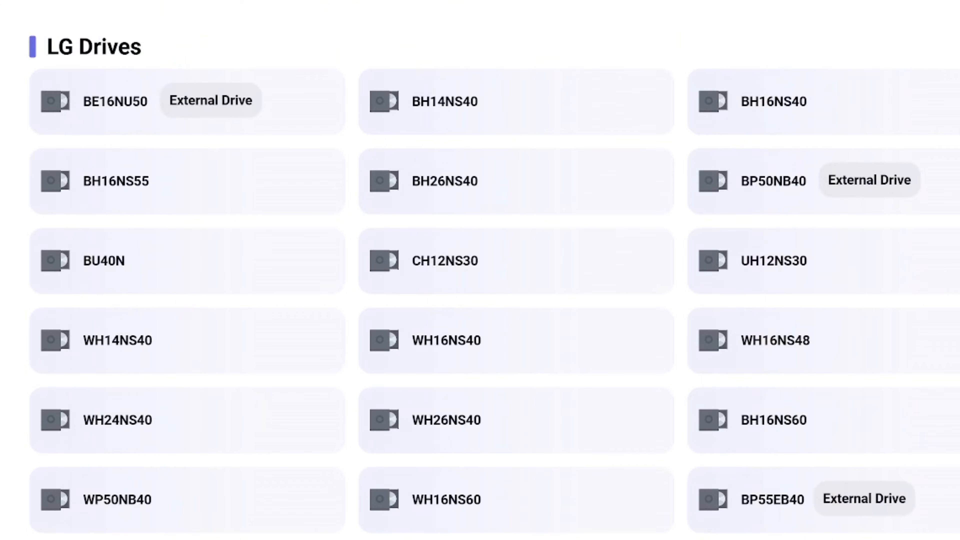
left_click(445, 340)
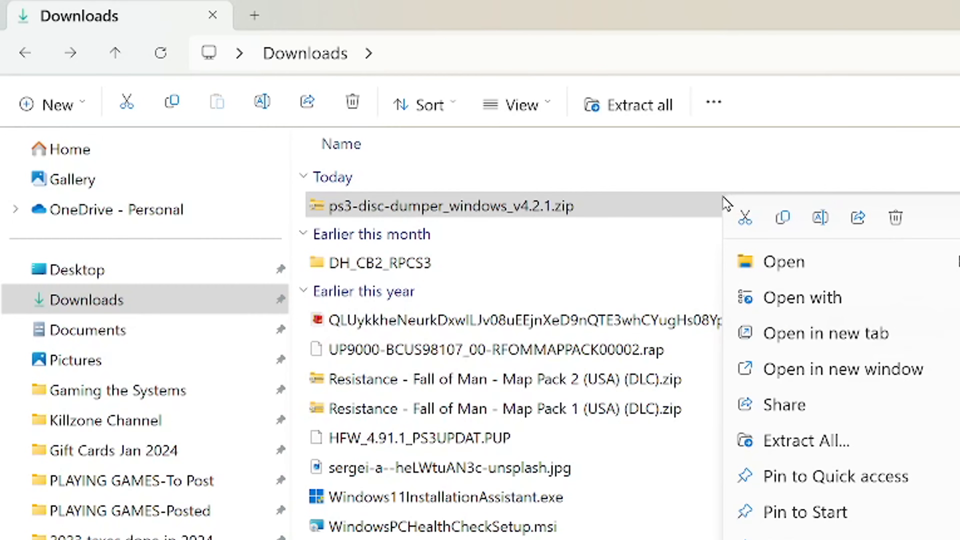
mouse_move(794, 381)
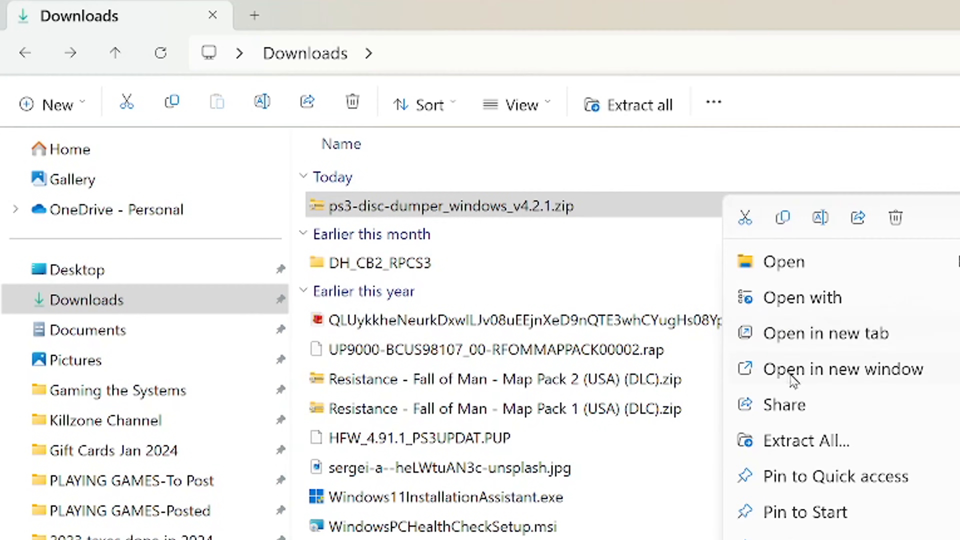
mouse_move(814, 428)
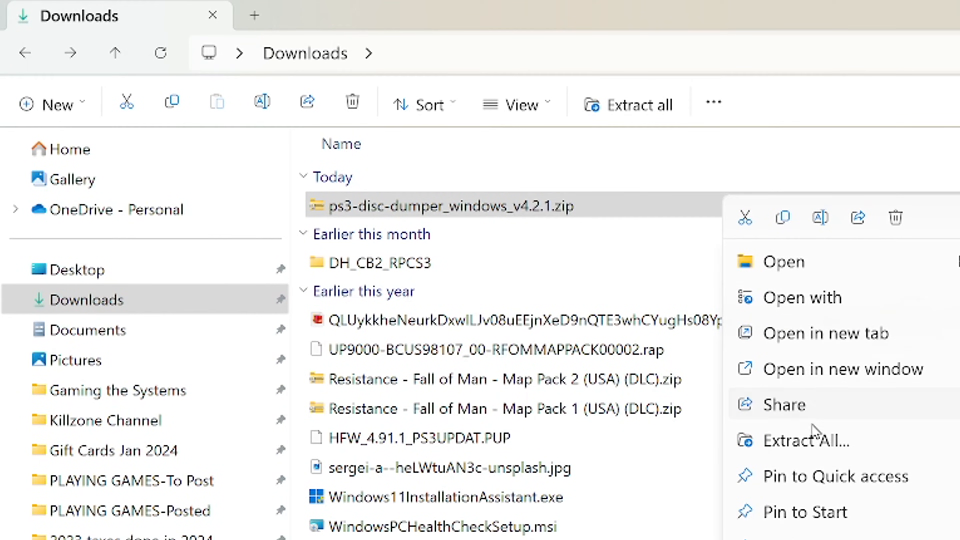
- Extract ps3-disc-dumper_windows_v4.2.1.zip and launch ps3-disc-dumper.exe from the extracted folder
left_click(783, 262)
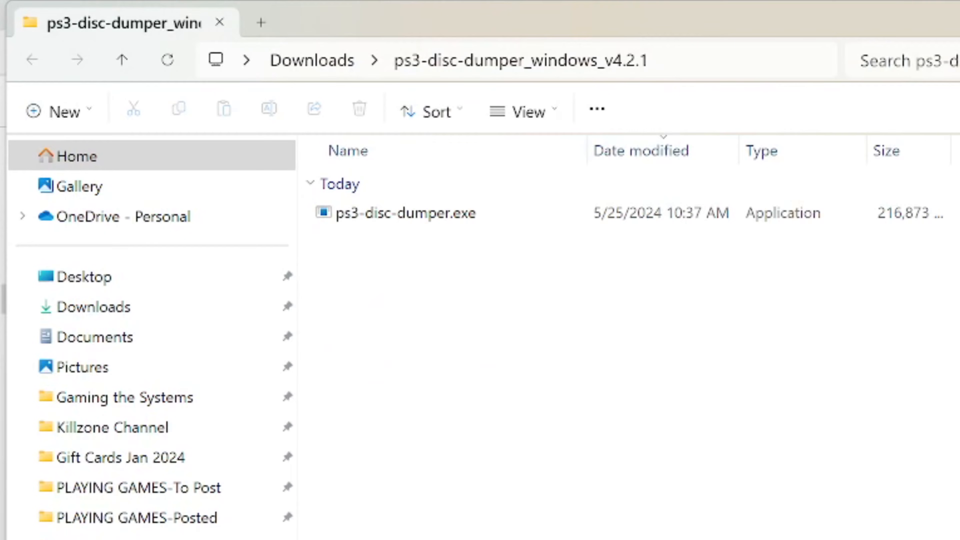
double_click(404, 213)
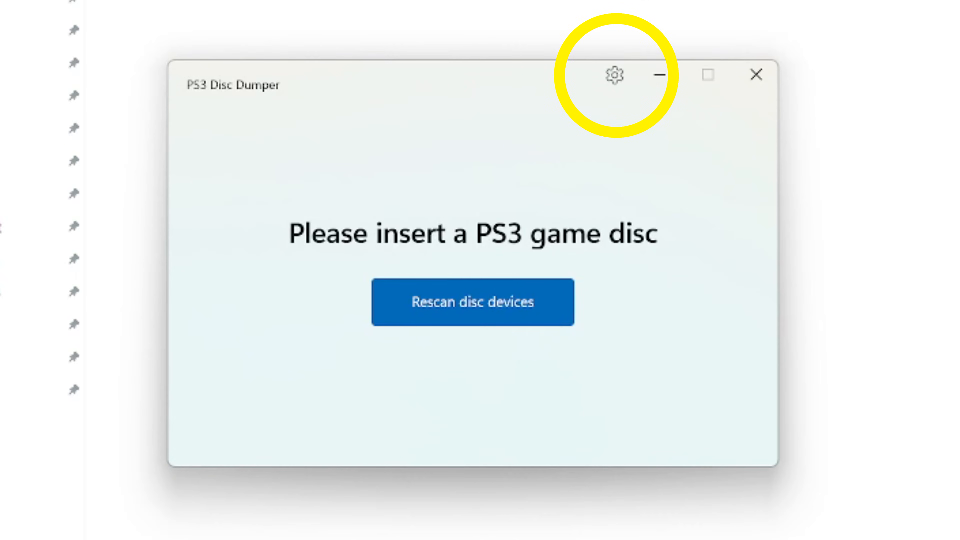
left_click(614, 75)
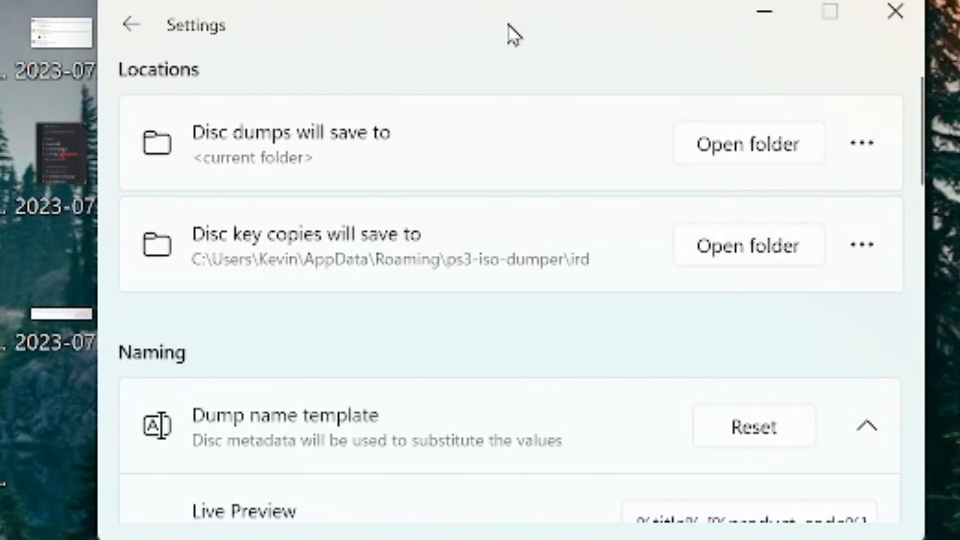
left_click(131, 25)
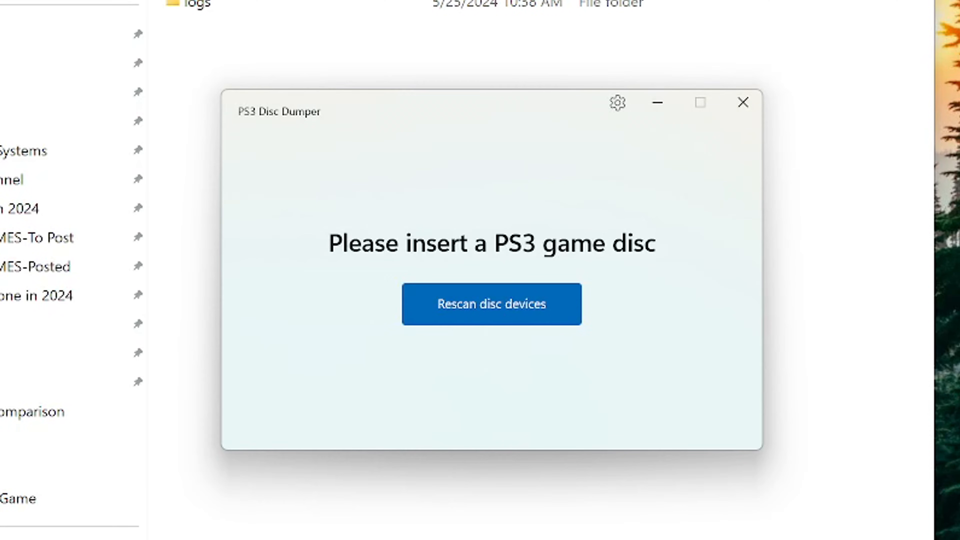
- Rescan disc devices so the inserted Demon's Souls disc (BLUS30443) is detected
left_click(491, 304)
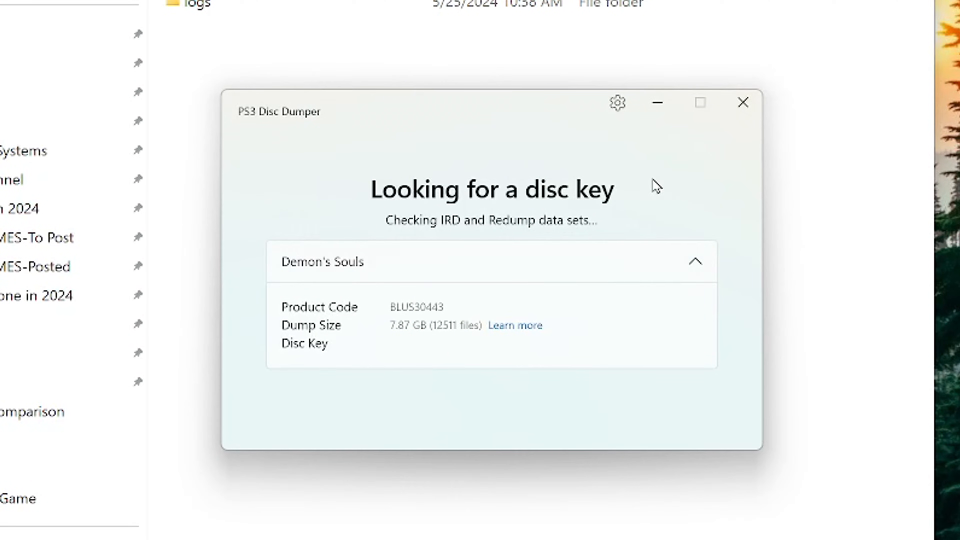
mouse_move(676, 169)
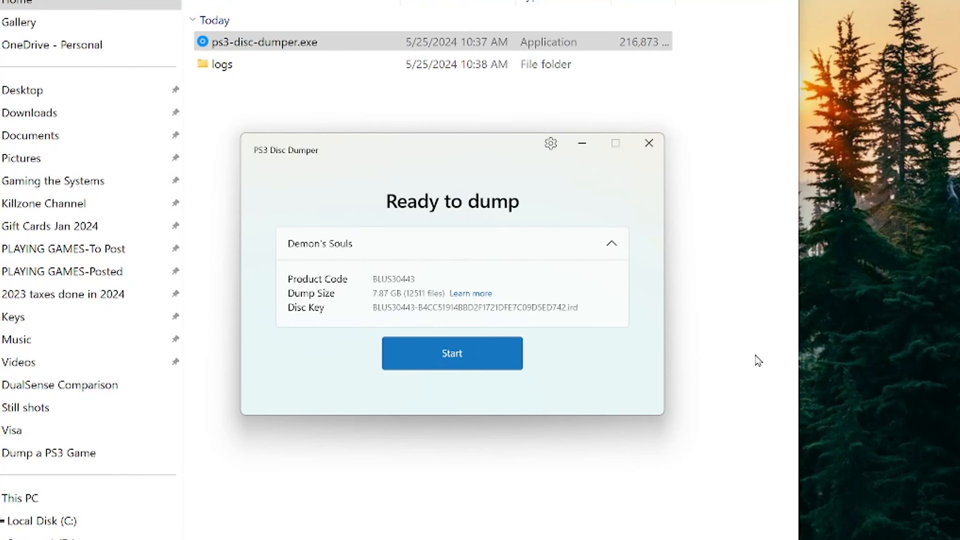
- Start the dump of Demon's Souls into its [BLUS30443] folder, then close the dumper
left_click(452, 354)
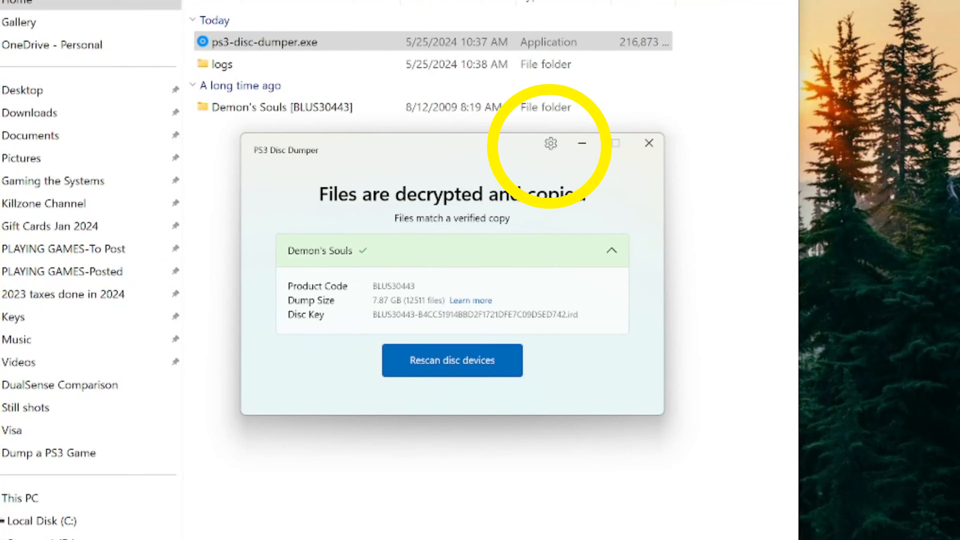
left_click(550, 143)
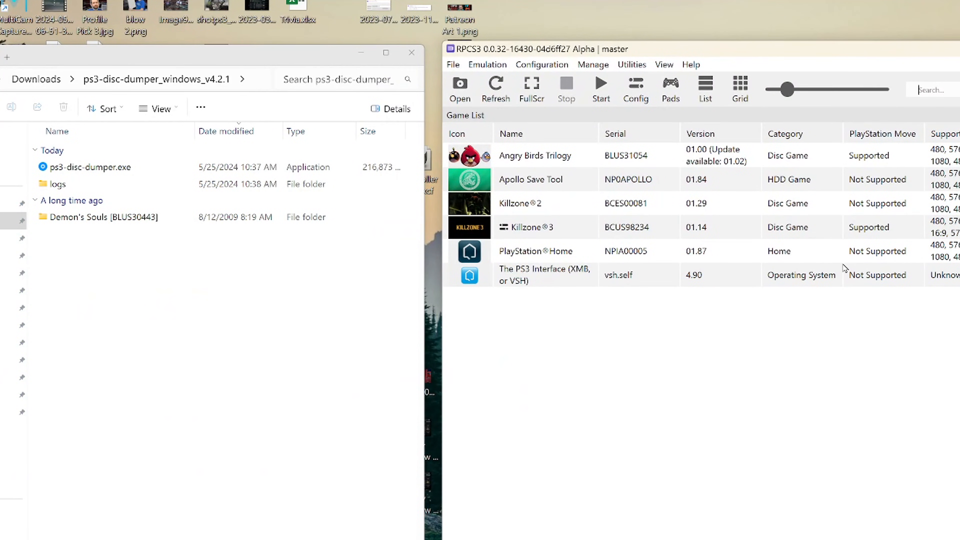
mouse_move(49, 406)
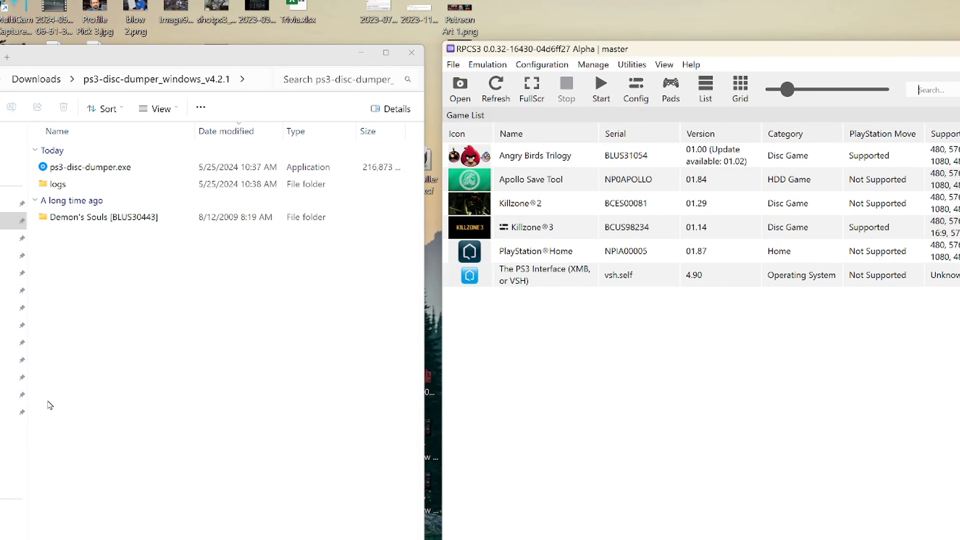
- Bring up RPCS3's game list beside the Demon's Souls [BLUS30443] dump folder
left_click(104, 216)
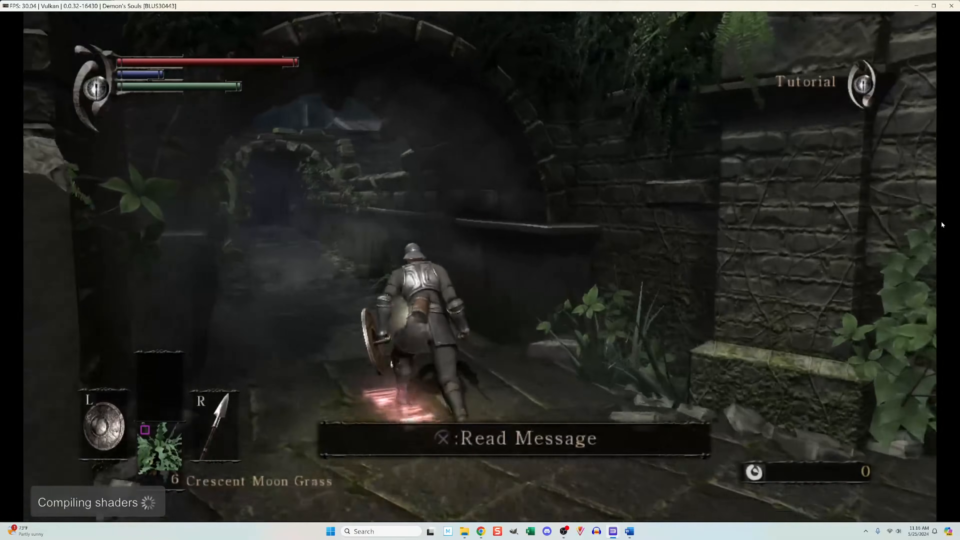
- Walk the character forward through the Demon's Souls tutorial area with W
key("w")
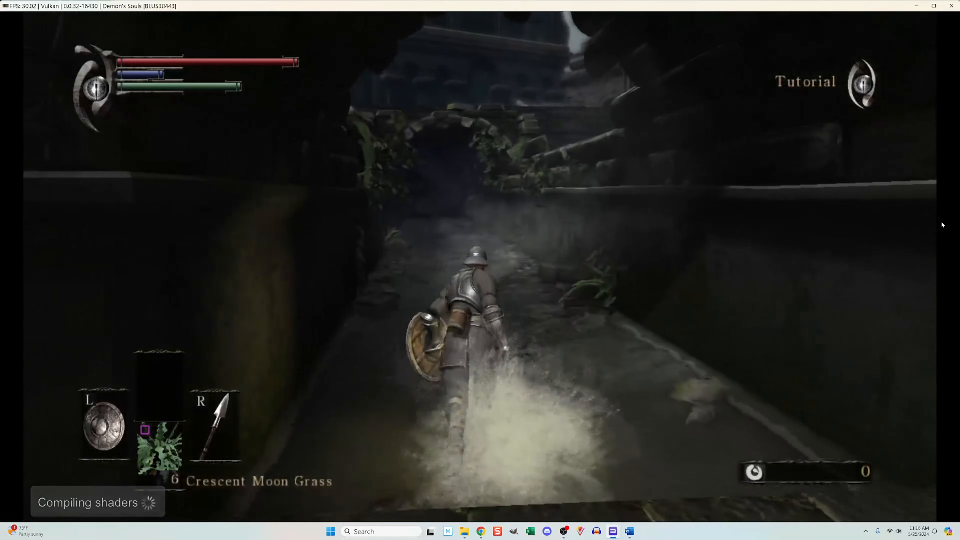